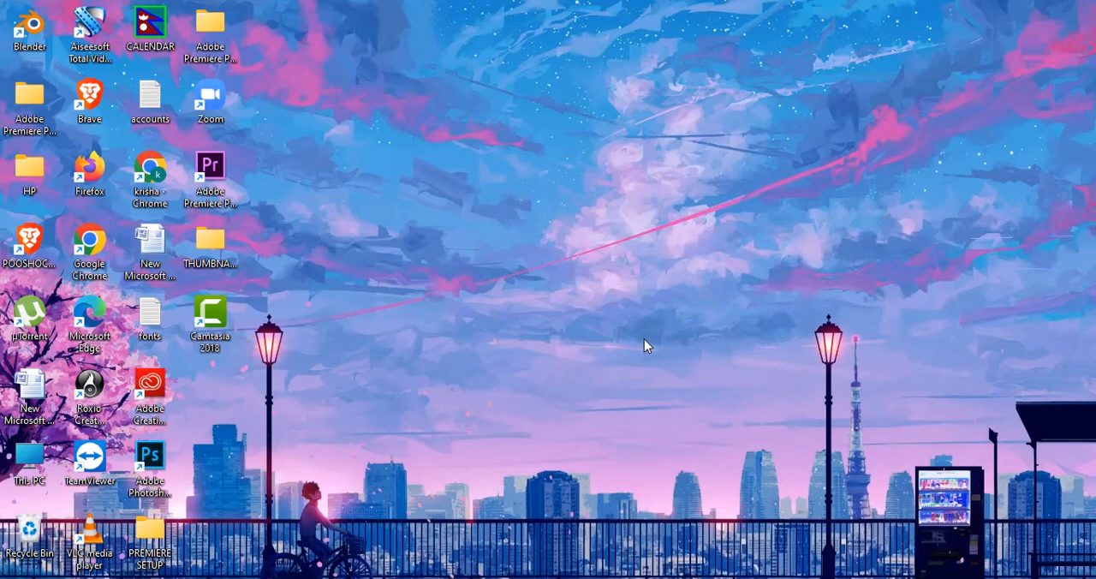
mouse_move(685, 190)
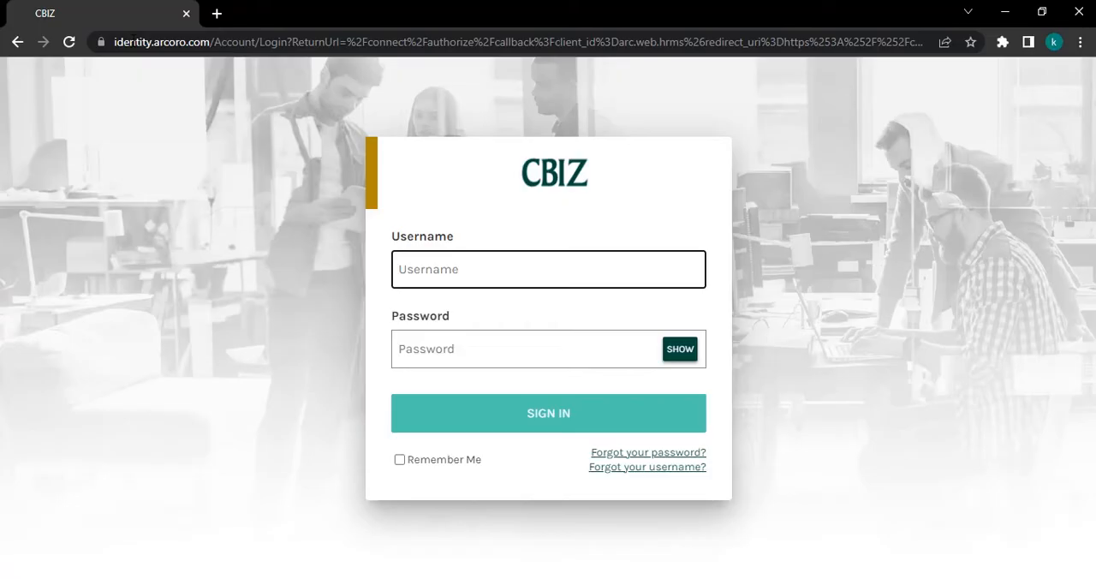
click(548, 269)
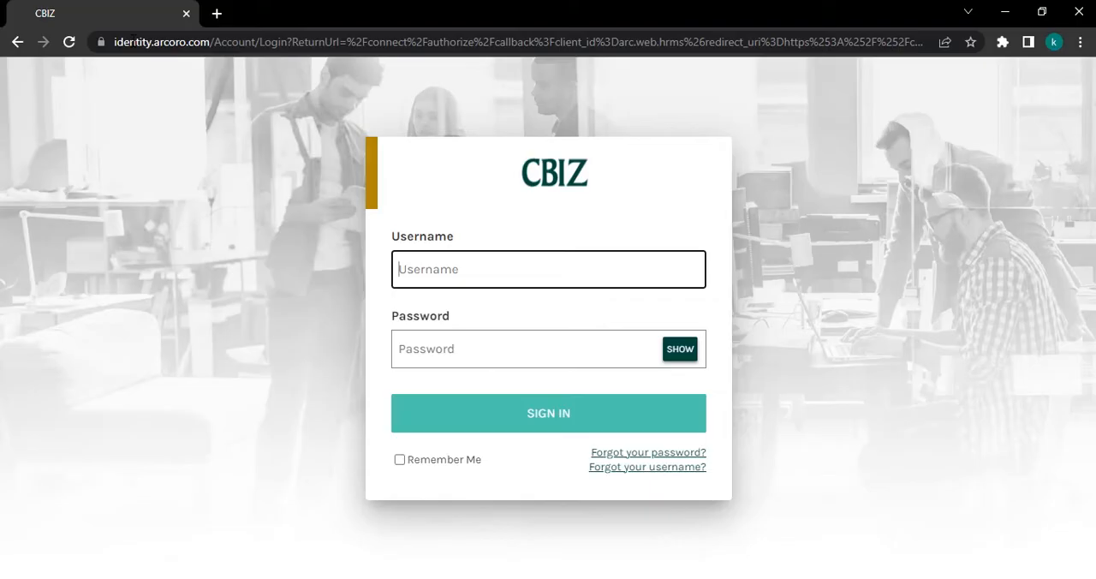
text(Learn Here)
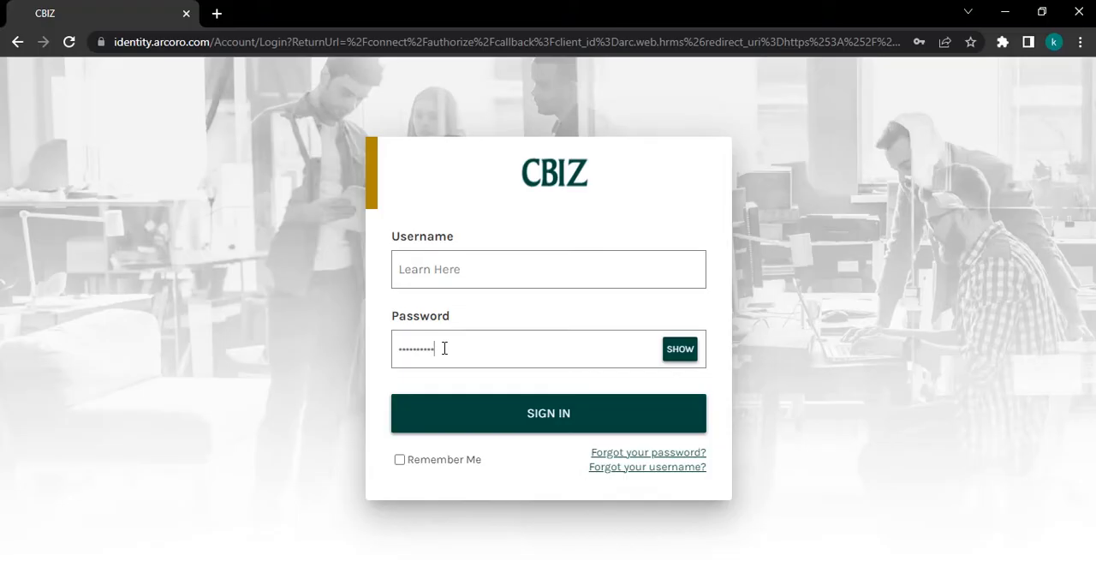
mouse_move(557, 461)
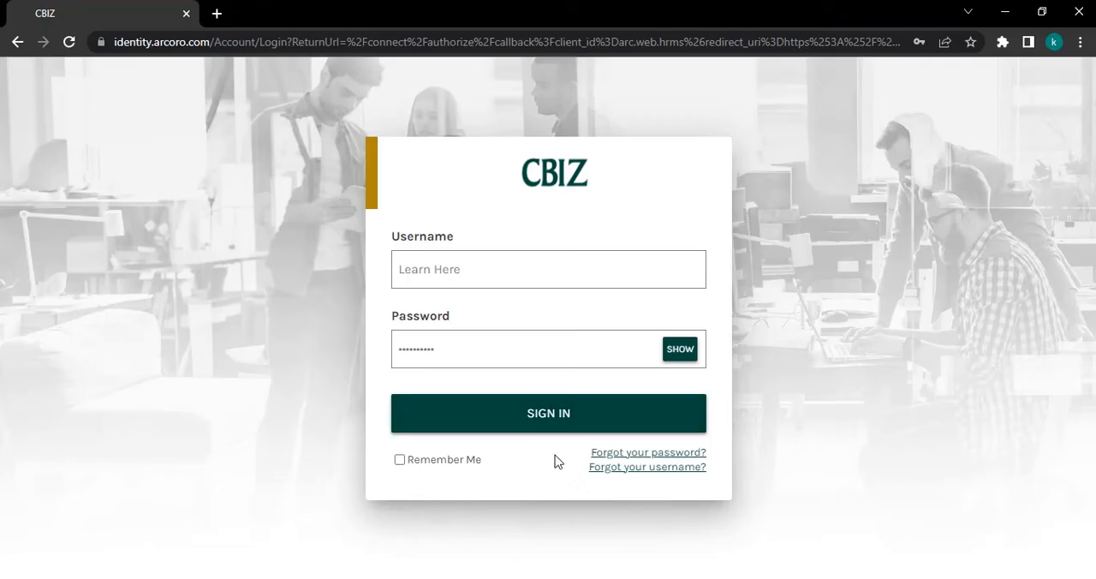
mouse_move(644, 464)
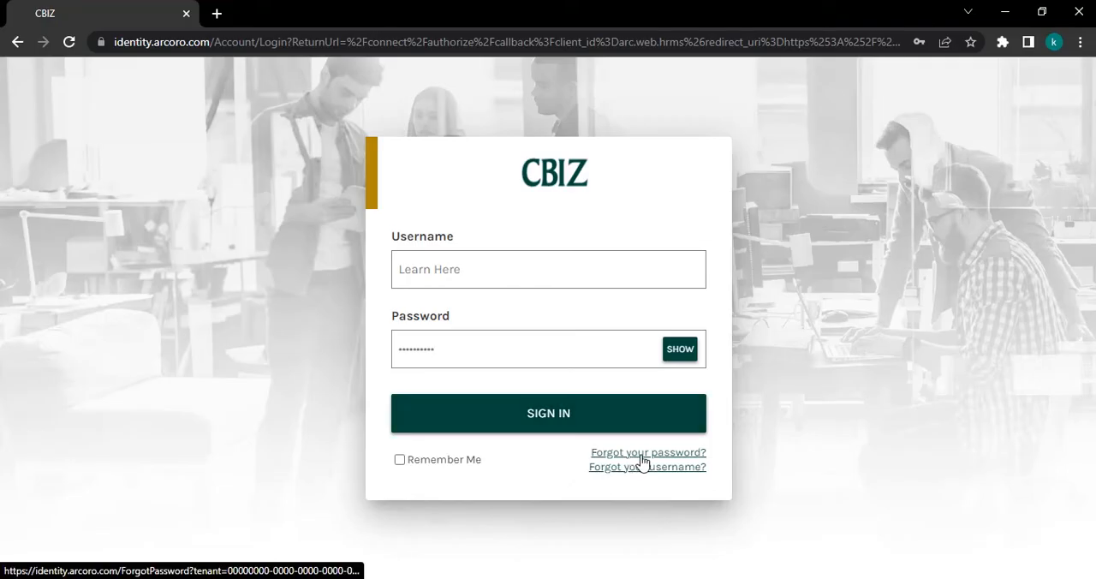
mouse_move(635, 487)
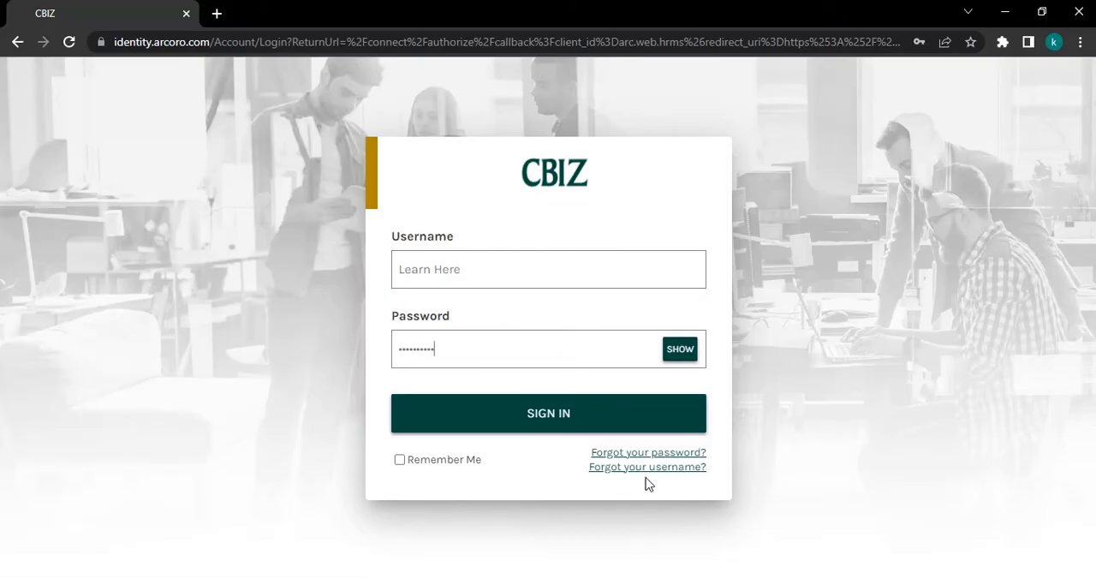
mouse_move(630, 473)
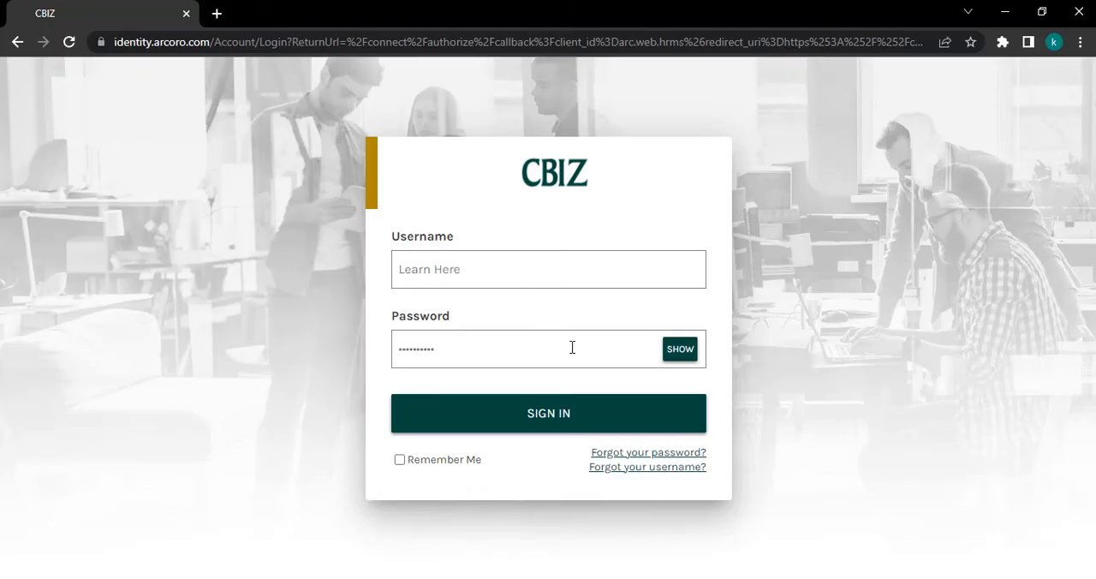
- Submit the sign-in, which fails with an invalid username or password, and close Chrome
click(548, 413)
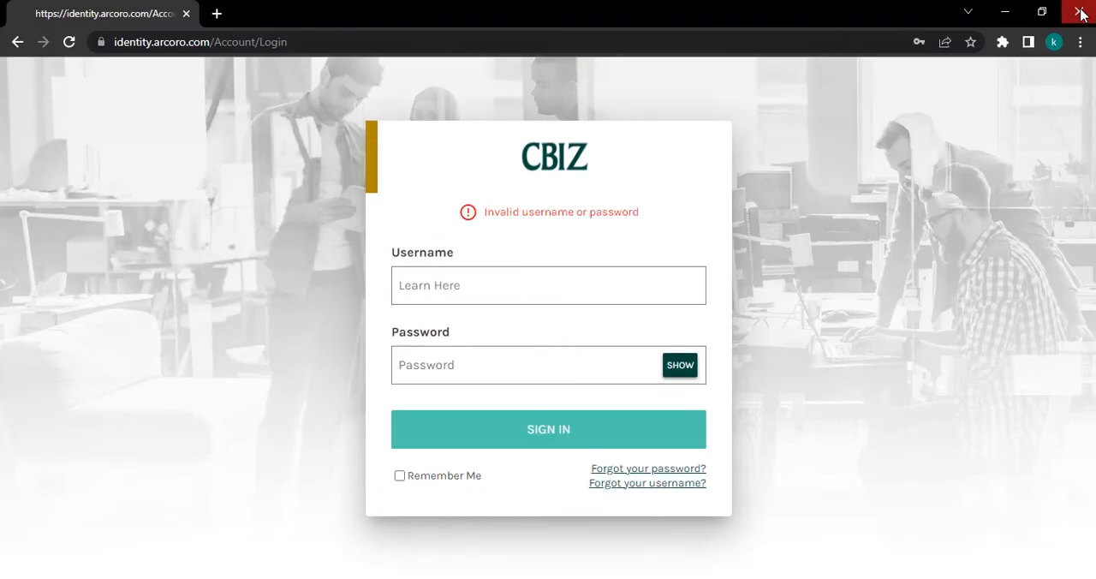
click(1081, 10)
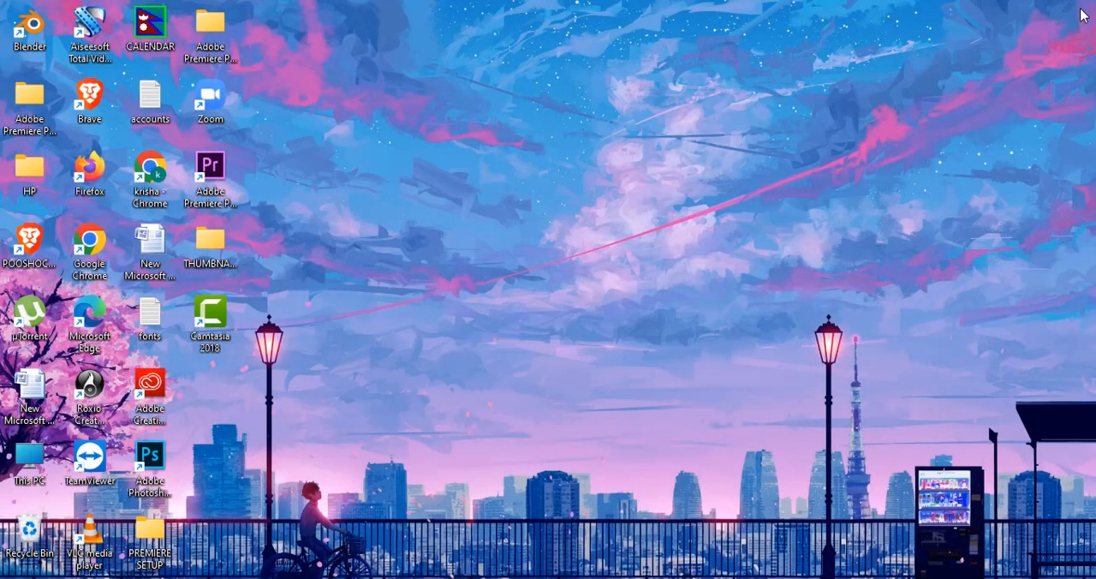